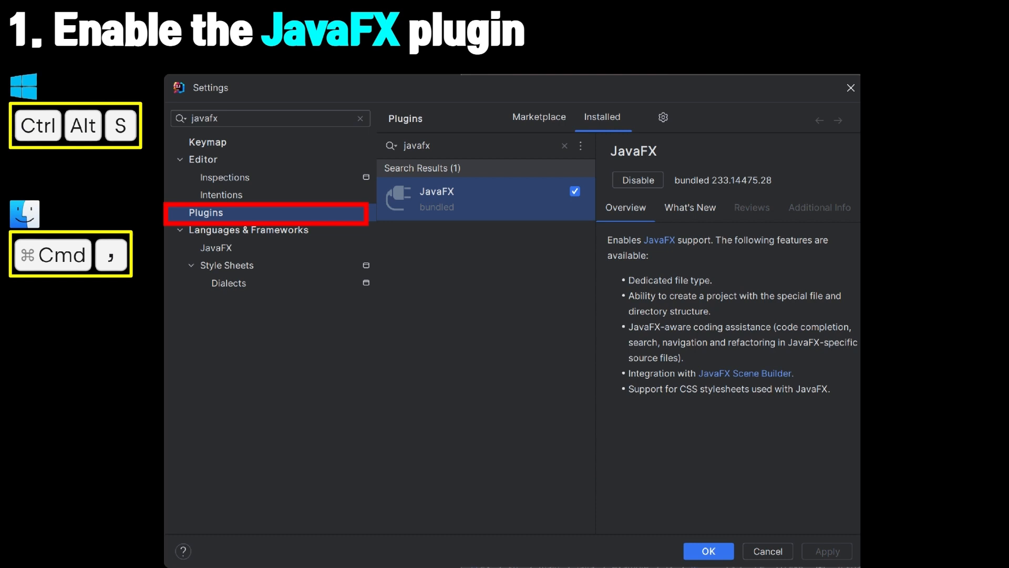
- Show the Installed plugins list to confirm the JavaFX plugin is enabled
{"action": "left_click", "coordinate": [602, 117]}
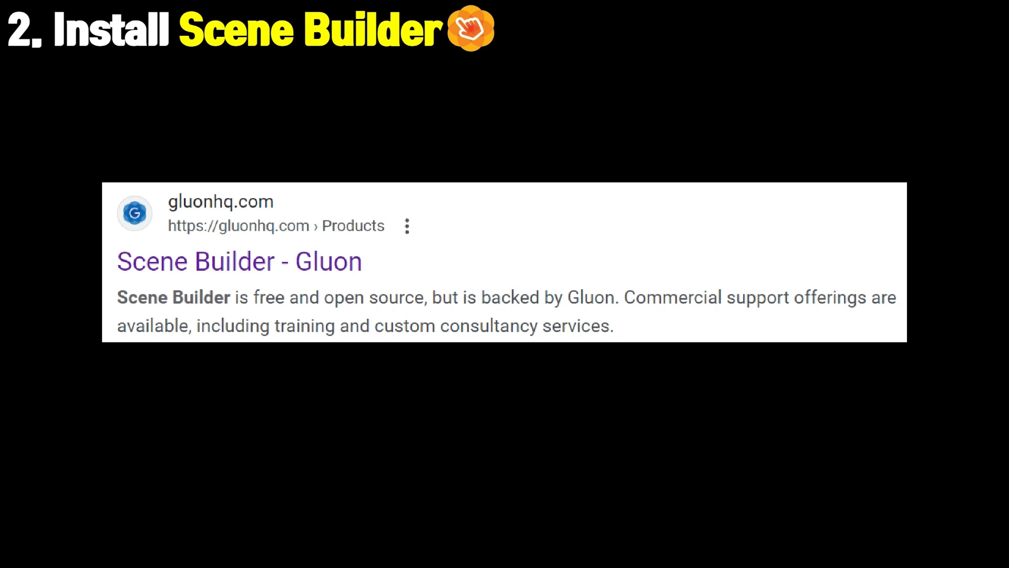
- Reach the Scene Builder 21.0.0 download list from the Gluon product page via Download Now
{"action": "left_click", "coordinate": [239, 261]}
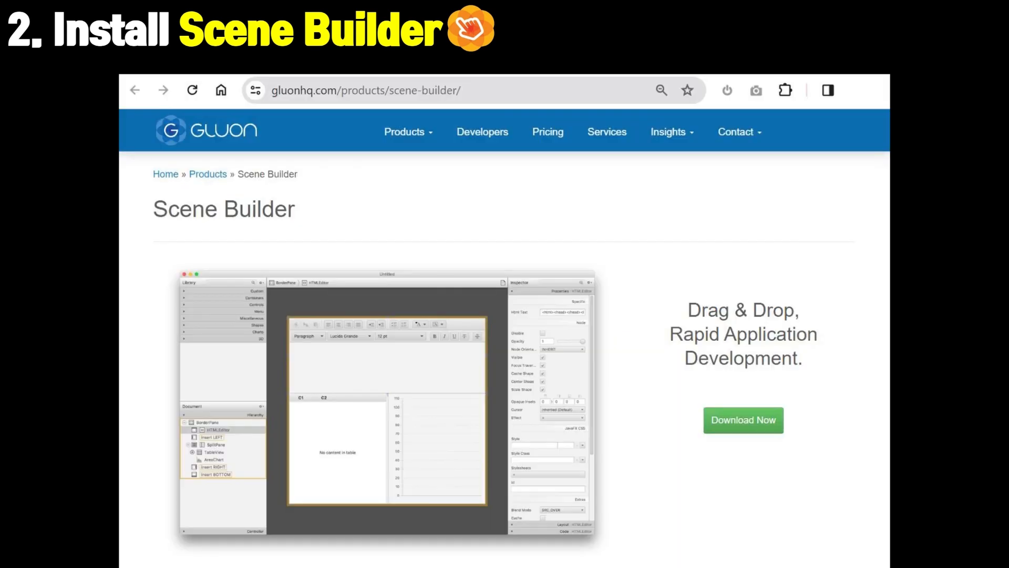
{"action": "left_click", "coordinate": [743, 420]}
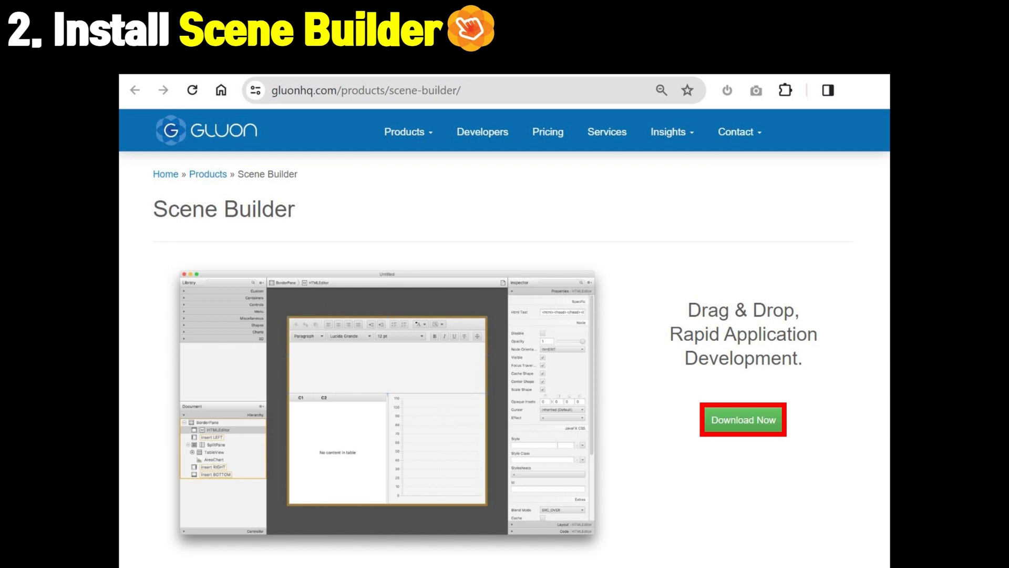
{"action": "left_click", "coordinate": [742, 419]}
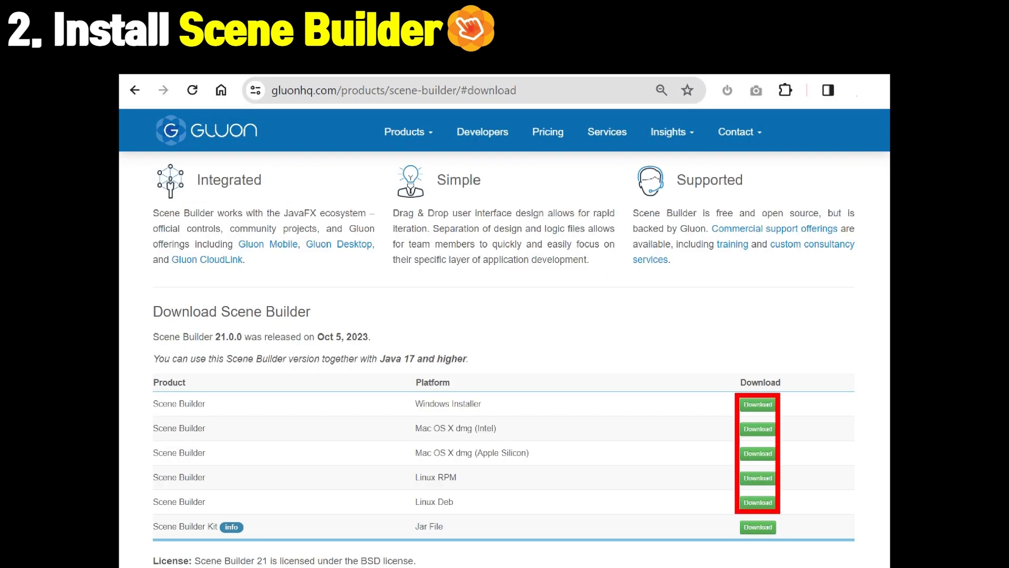
- Accept the SceneBuilder license terms and keep the default destination folder for installation
{"action": "left_click", "coordinate": [758, 404]}
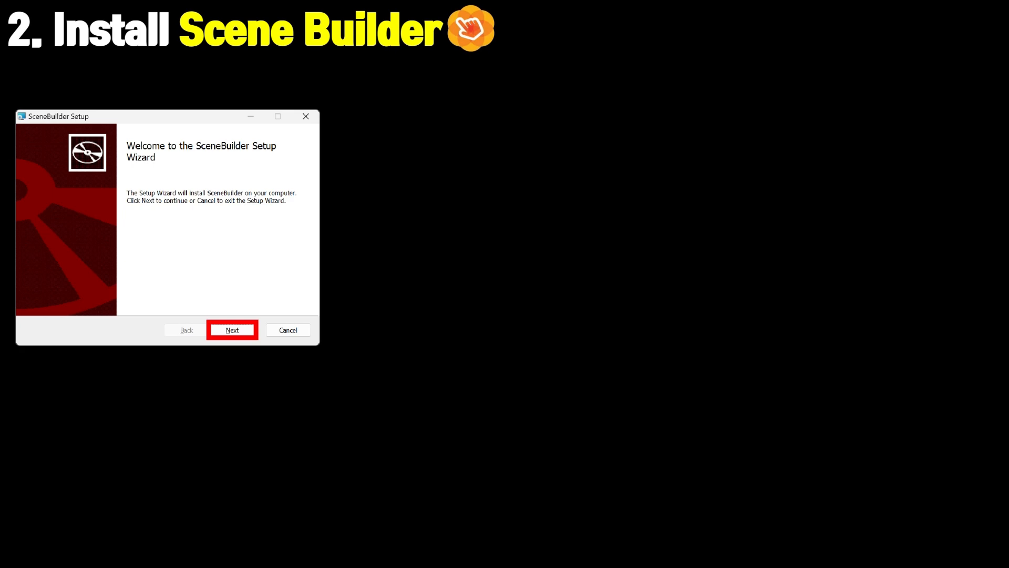
{"action": "left_click", "coordinate": [232, 330]}
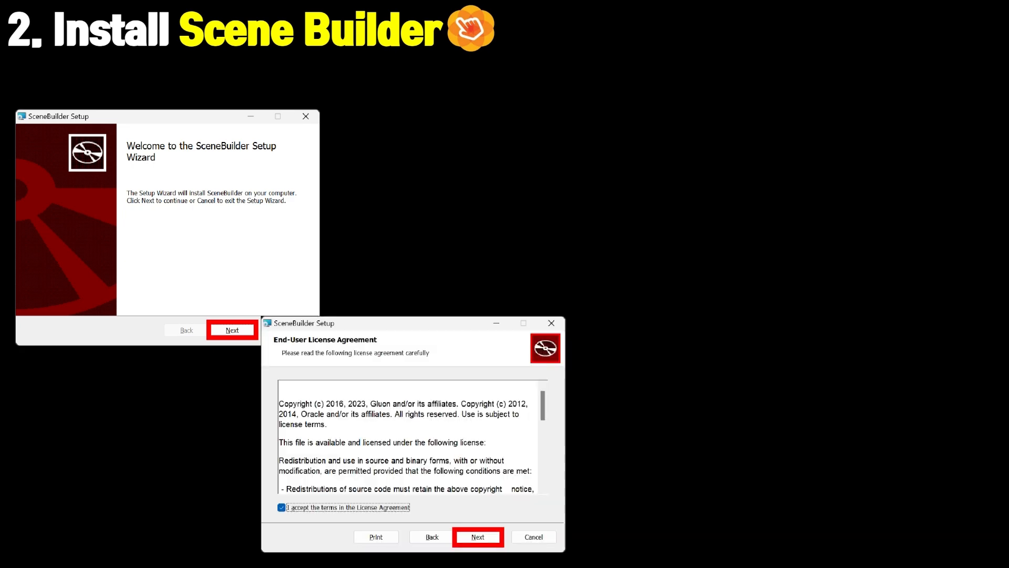
{"action": "left_click", "coordinate": [478, 536]}
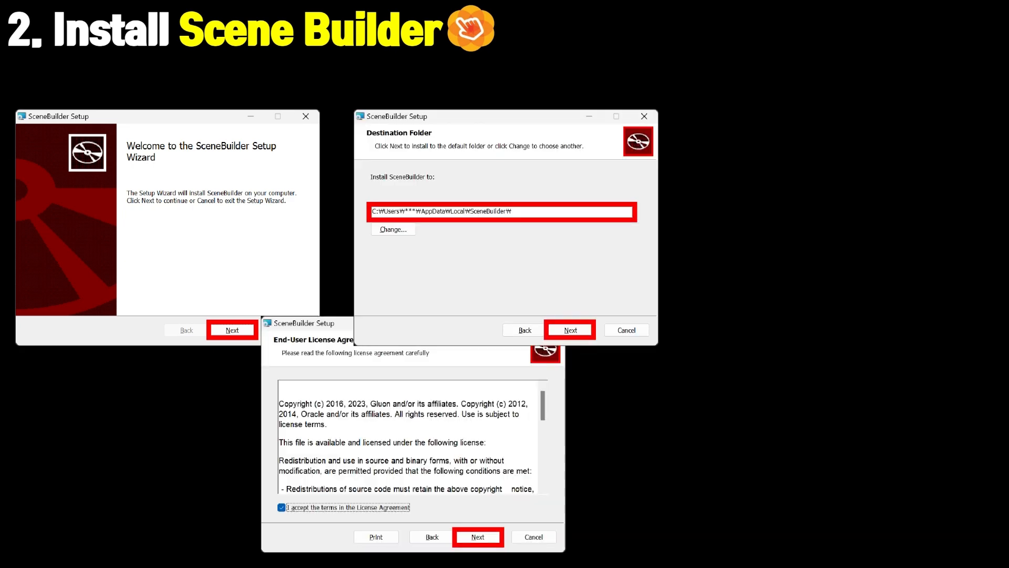
{"action": "left_click", "coordinate": [478, 536]}
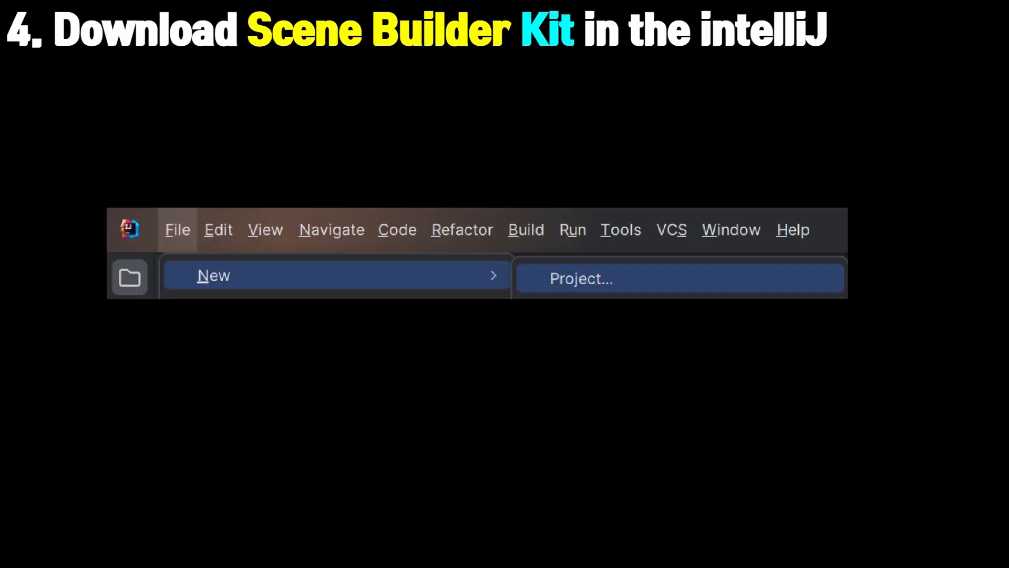
- Create the JavaFX project FX on openjdk-21 with no additional libraries selected
{"action": "left_click", "coordinate": [580, 278]}
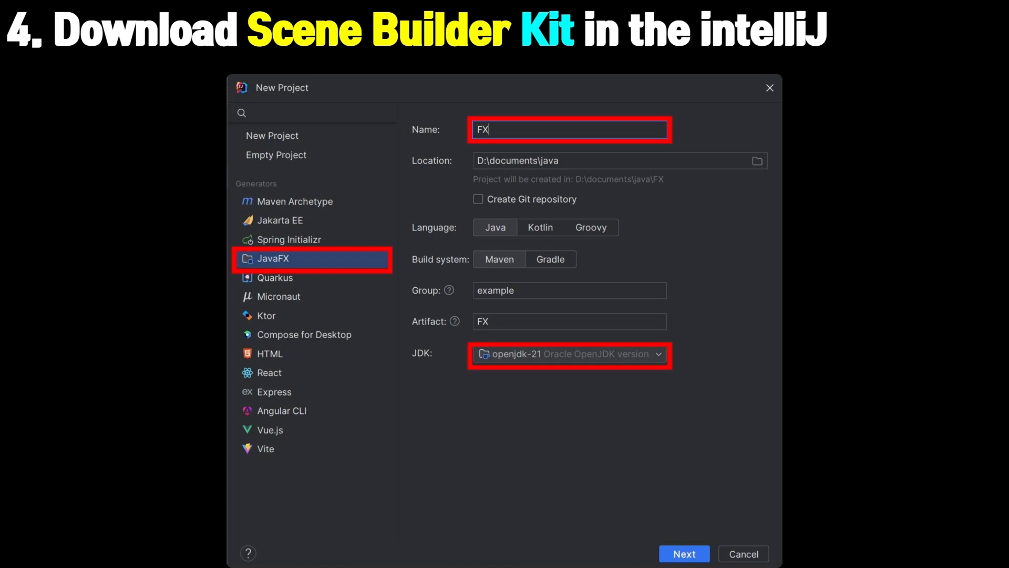
{"action": "left_click", "coordinate": [684, 553]}
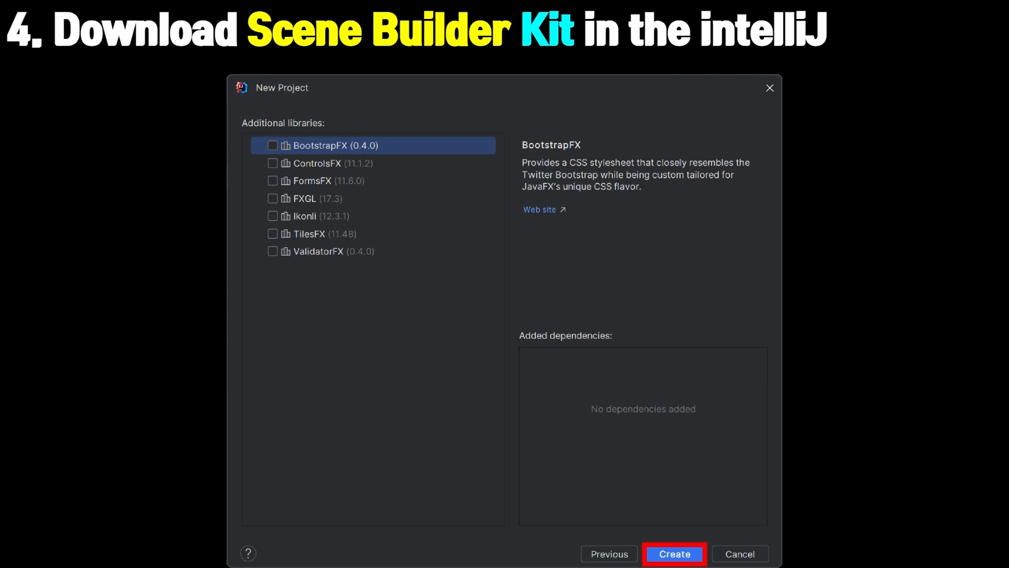
{"action": "left_click", "coordinate": [674, 554]}
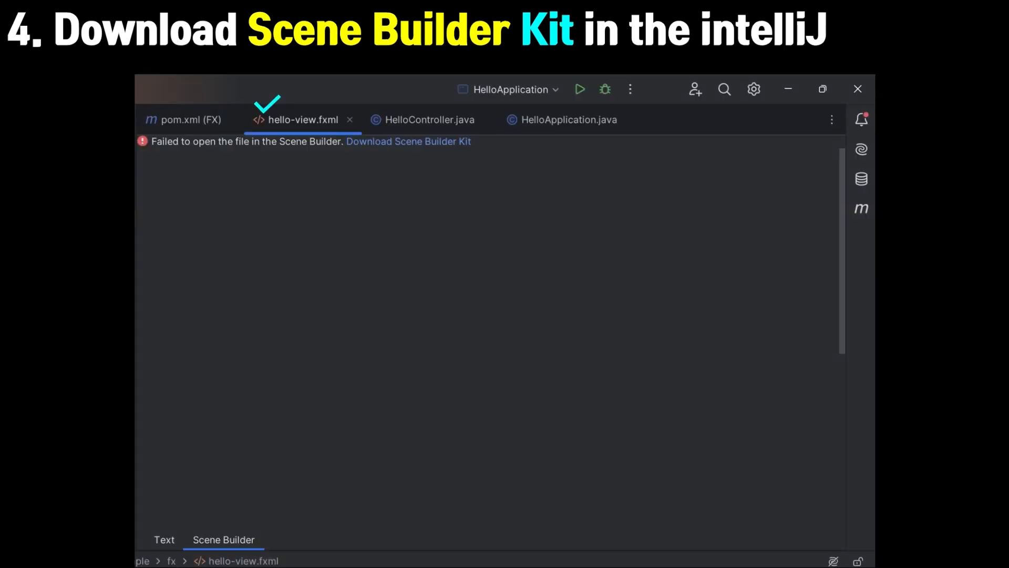
- Switch hello-view.fxml to the Scene Builder view and download the missing Scene Builder Kit
{"action": "left_click", "coordinate": [223, 539]}
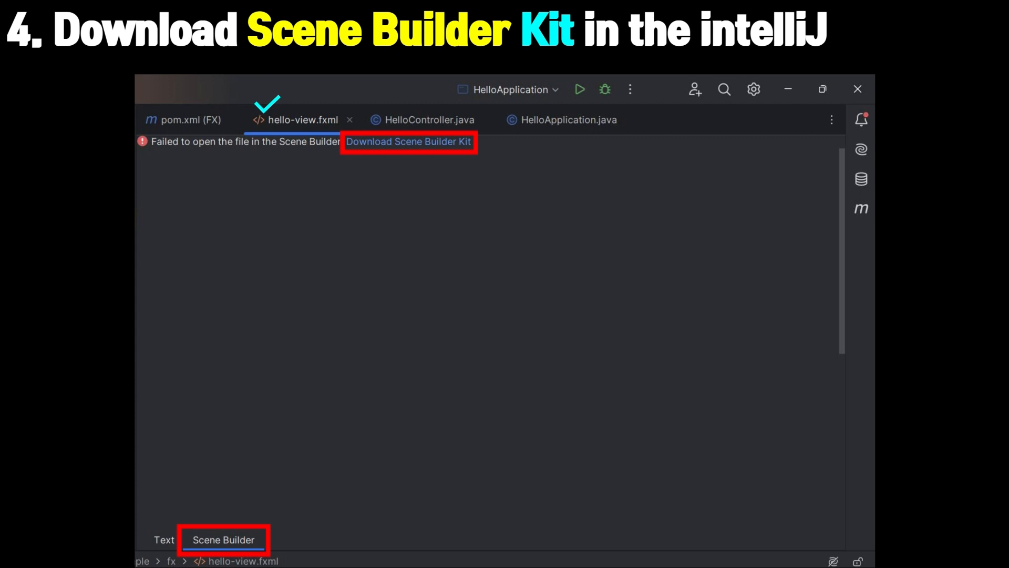
{"action": "left_click", "coordinate": [409, 141]}
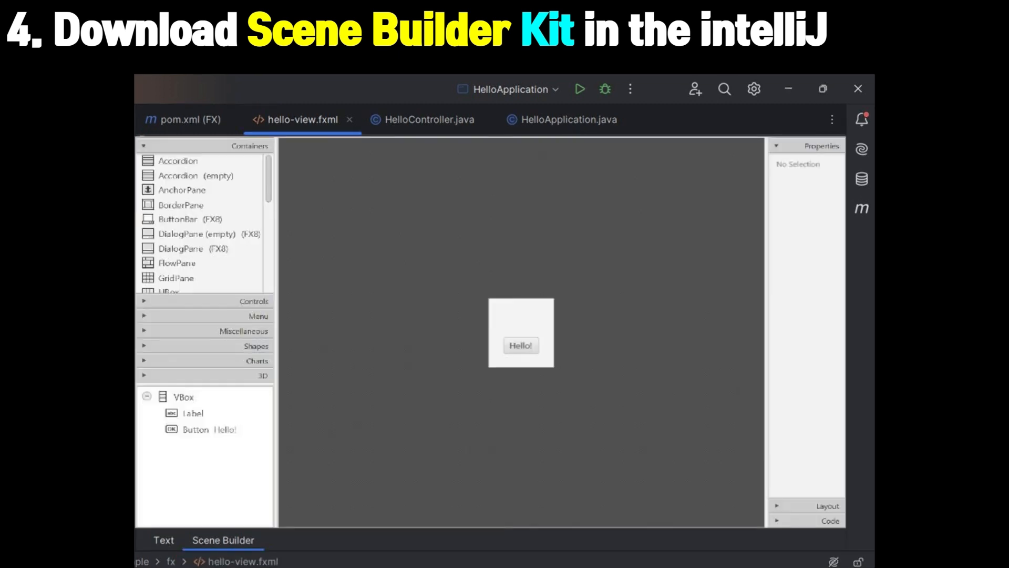